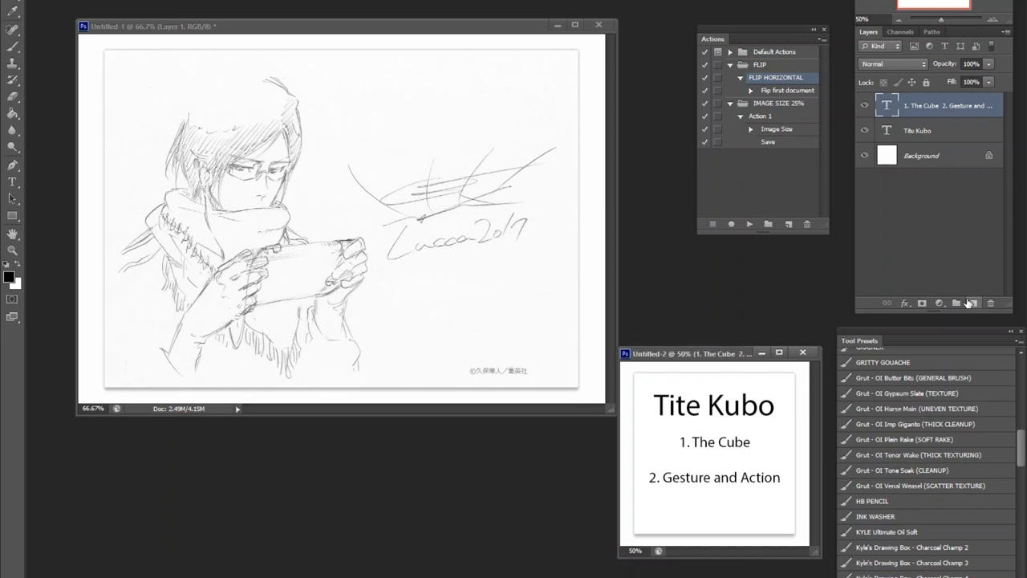
pyautogui.moveTo(972, 303)
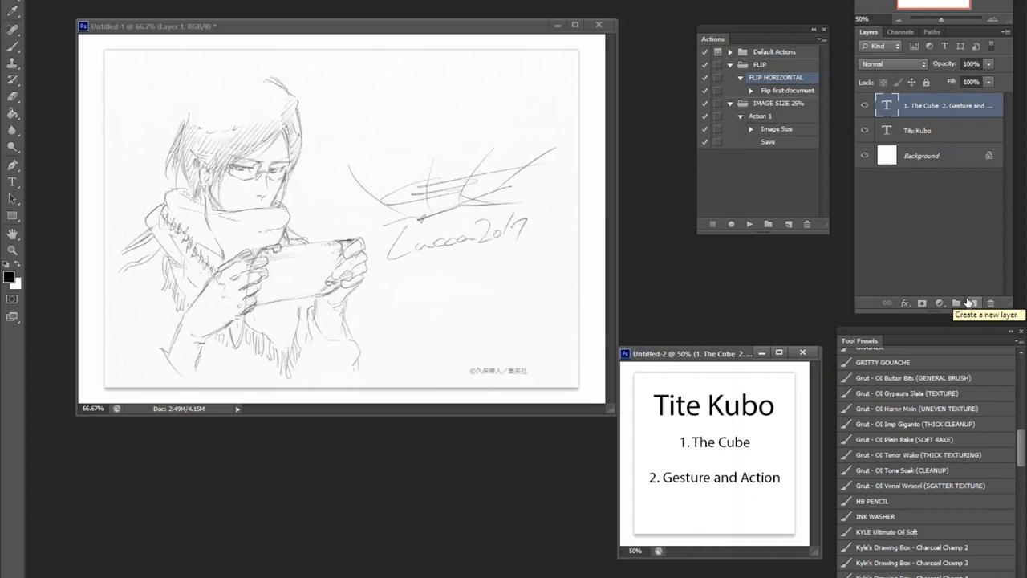
# - Add a new empty layer and set the foreground colour to red
pyautogui.click(956, 302)
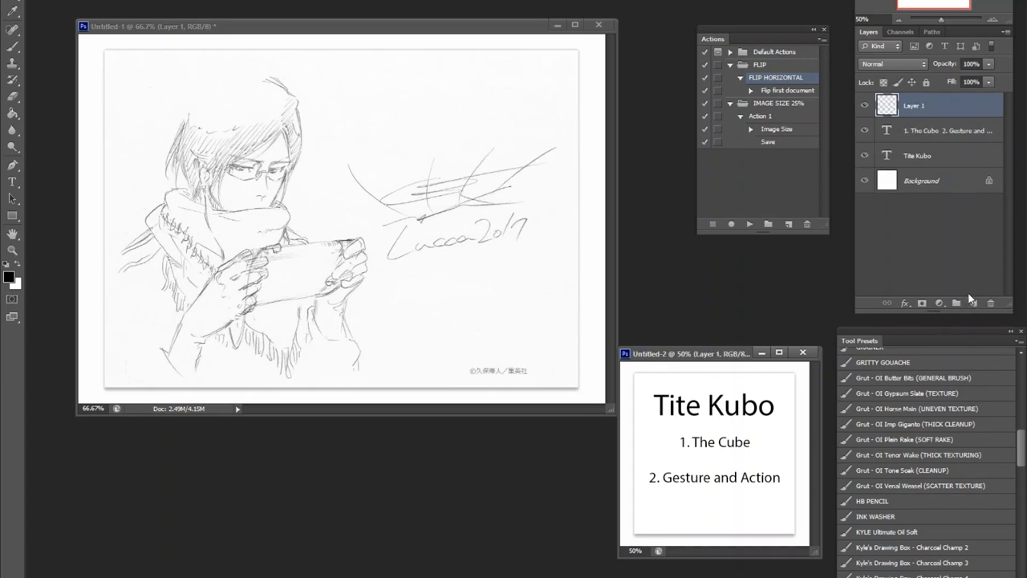
pyautogui.click(11, 276)
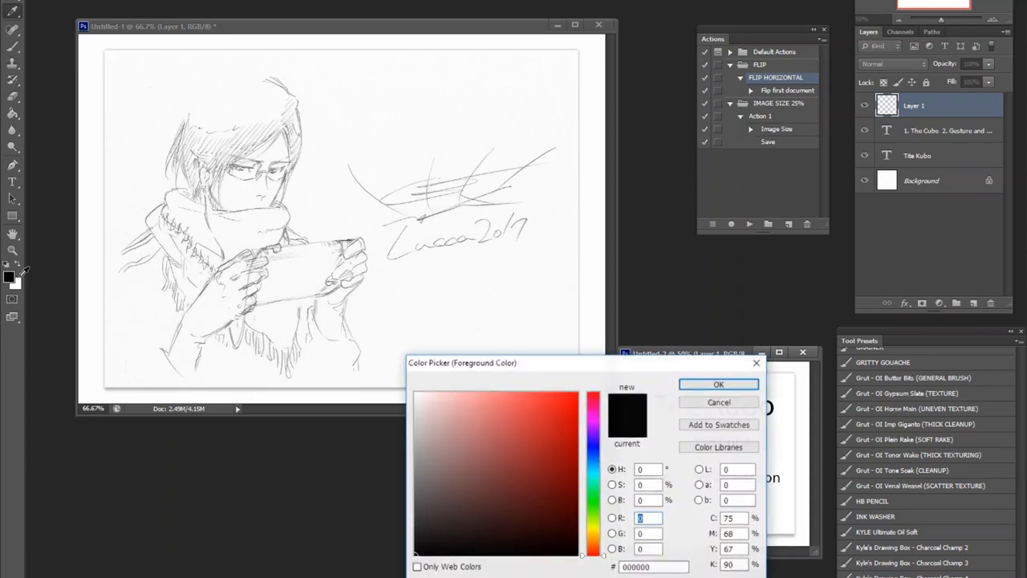
pyautogui.click(718, 384)
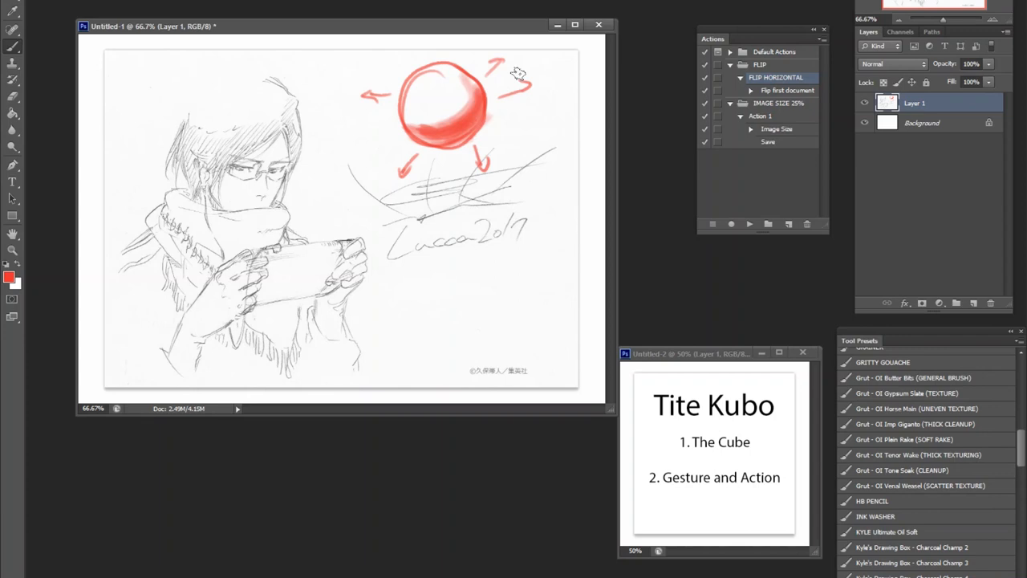
pyautogui.moveTo(469, 290)
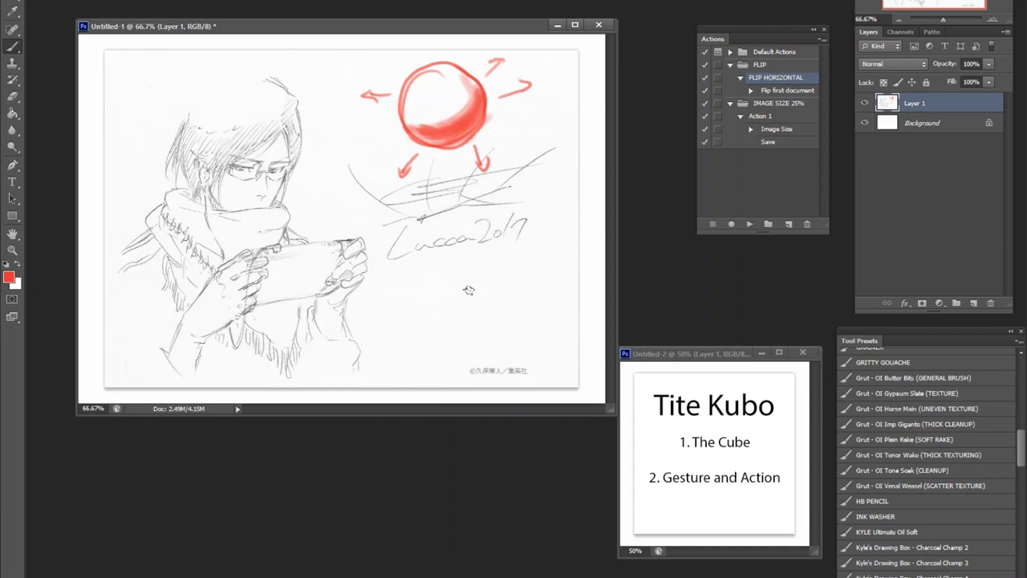
pyautogui.moveTo(447, 285); pyautogui.dragTo(494, 338)
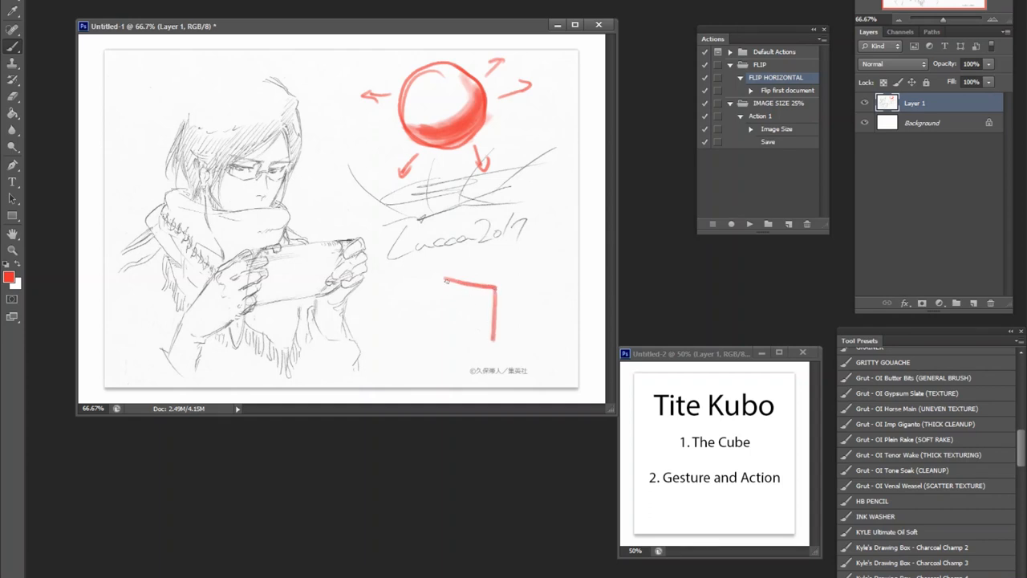
pyautogui.moveTo(447, 282); pyautogui.dragTo(534, 322)
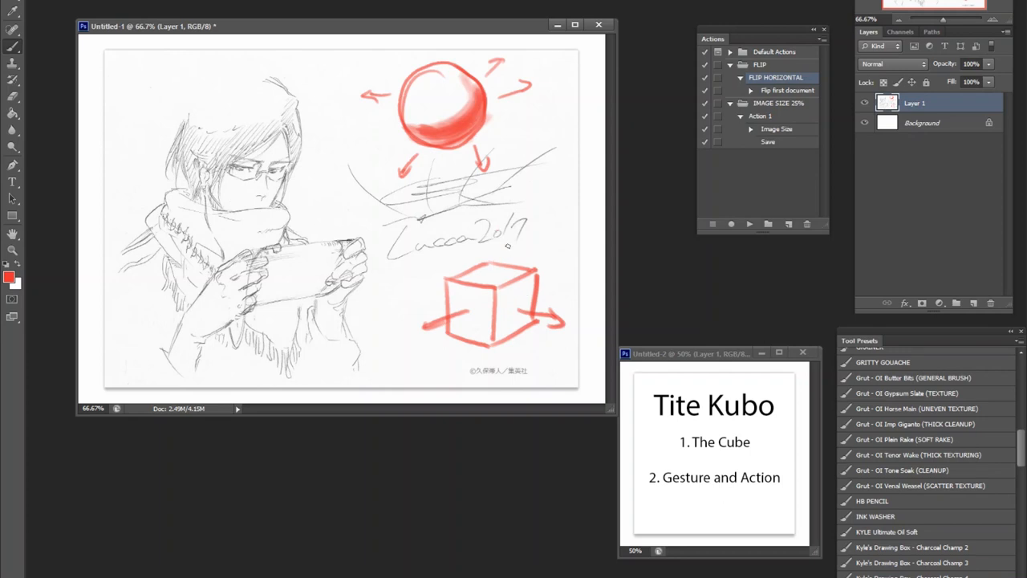
pyautogui.moveTo(495, 273); pyautogui.dragTo(495, 212)
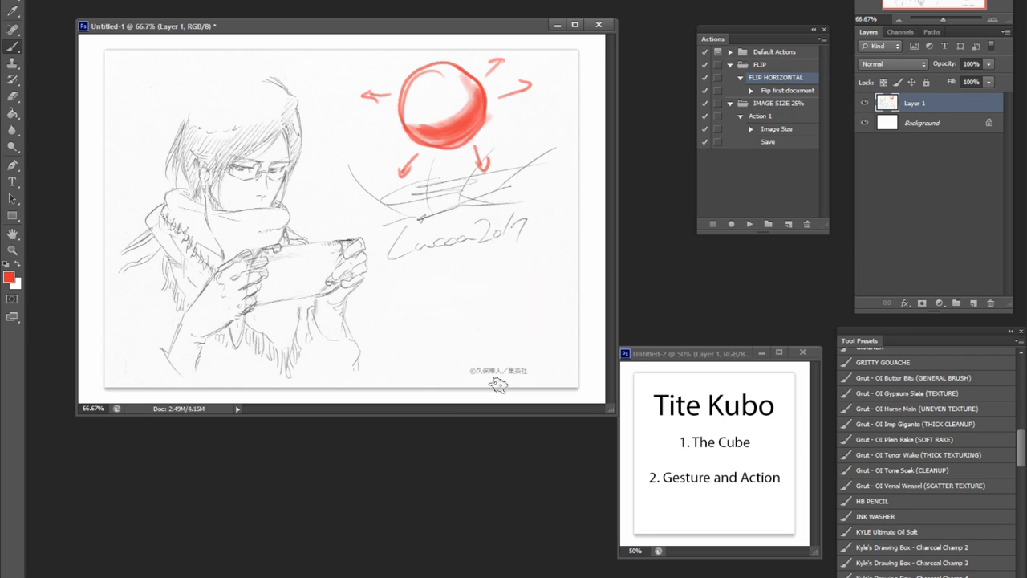
# - On a new Layer 2, brush a red box over the scarf at about 68% opacity
pyautogui.click(957, 302)
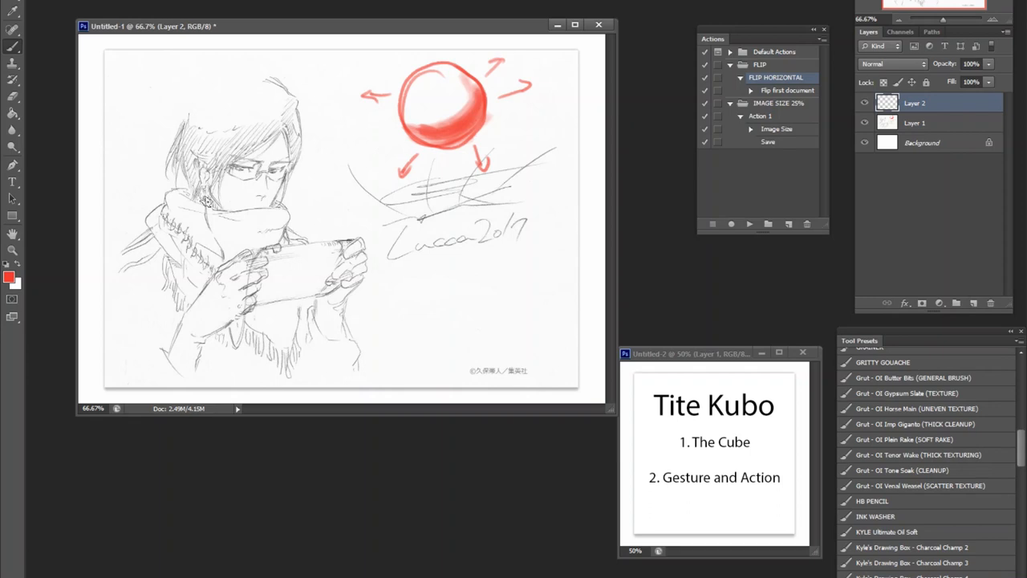
pyautogui.moveTo(207, 200)
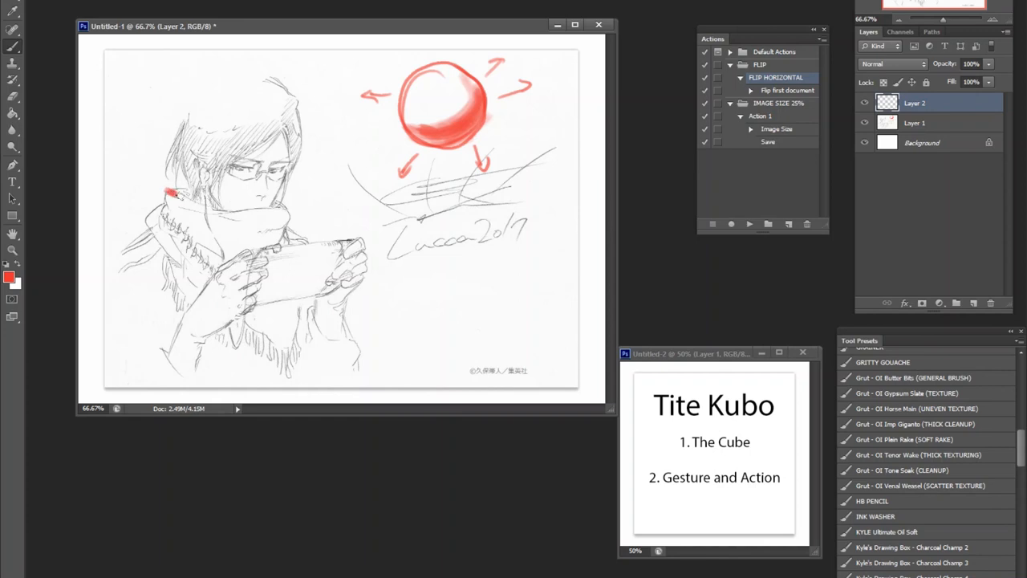
pyautogui.moveTo(173, 195); pyautogui.dragTo(227, 211)
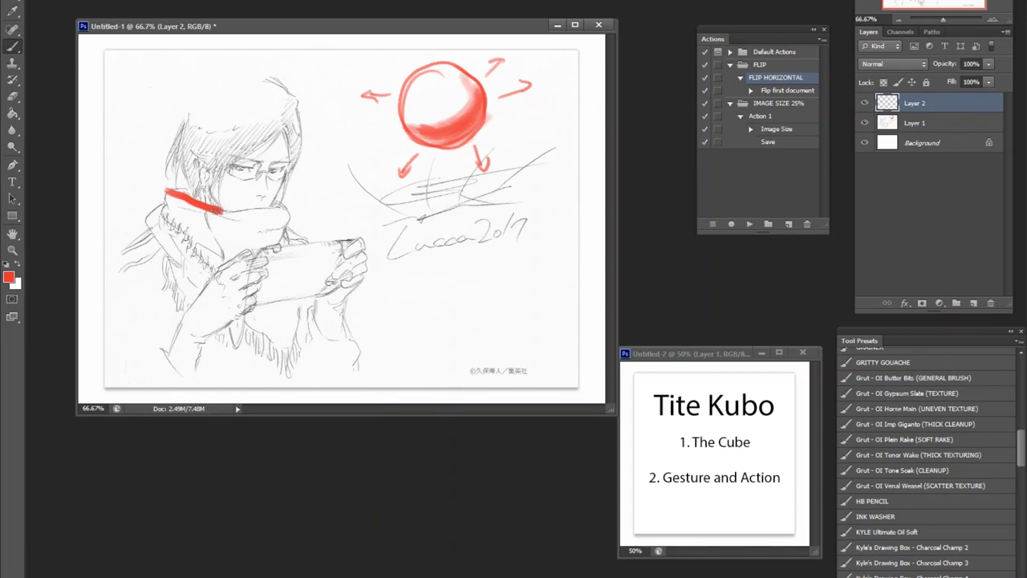
pyautogui.moveTo(169, 193); pyautogui.dragTo(281, 210)
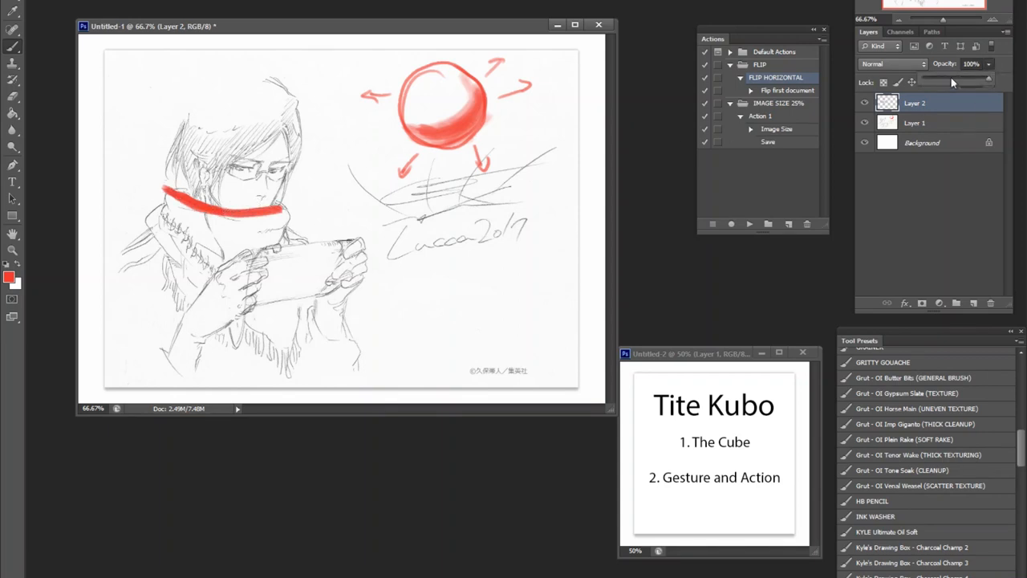
pyautogui.moveTo(988, 81); pyautogui.dragTo(943, 81)
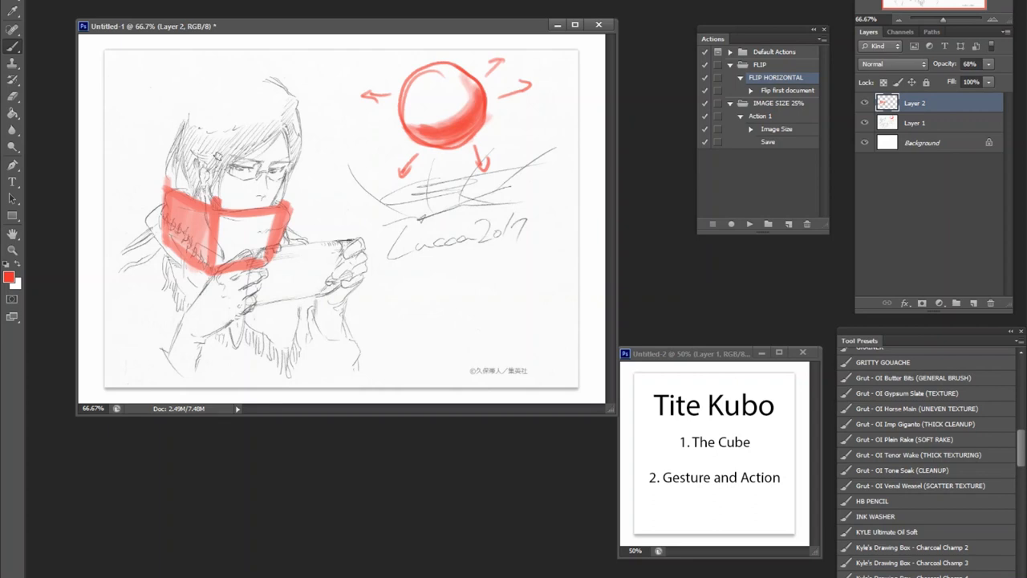
# - Undo the scarf box and brush a red line across the forehead
pyautogui.click(973, 303)
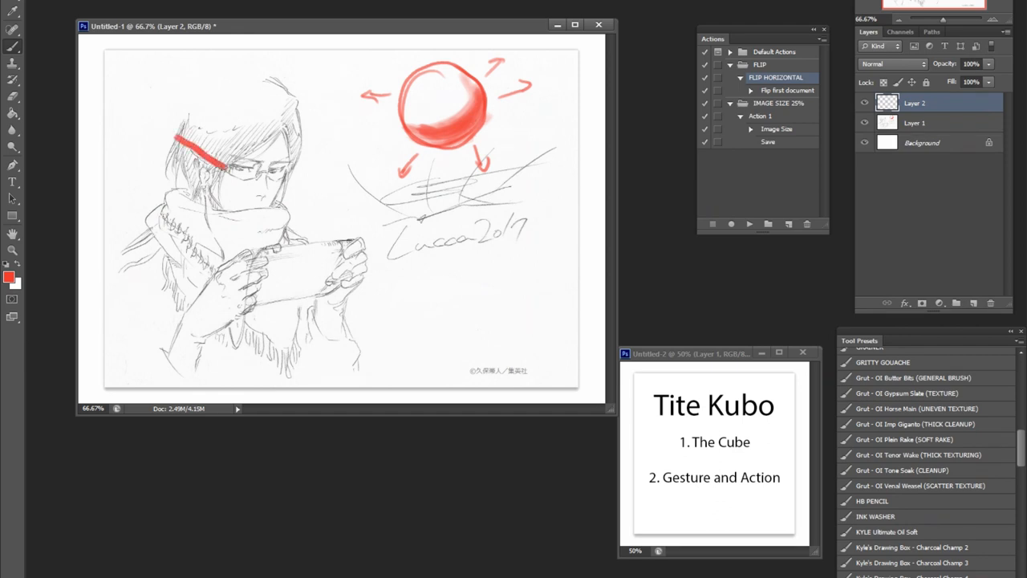
pyautogui.moveTo(200, 145); pyautogui.dragTo(293, 167)
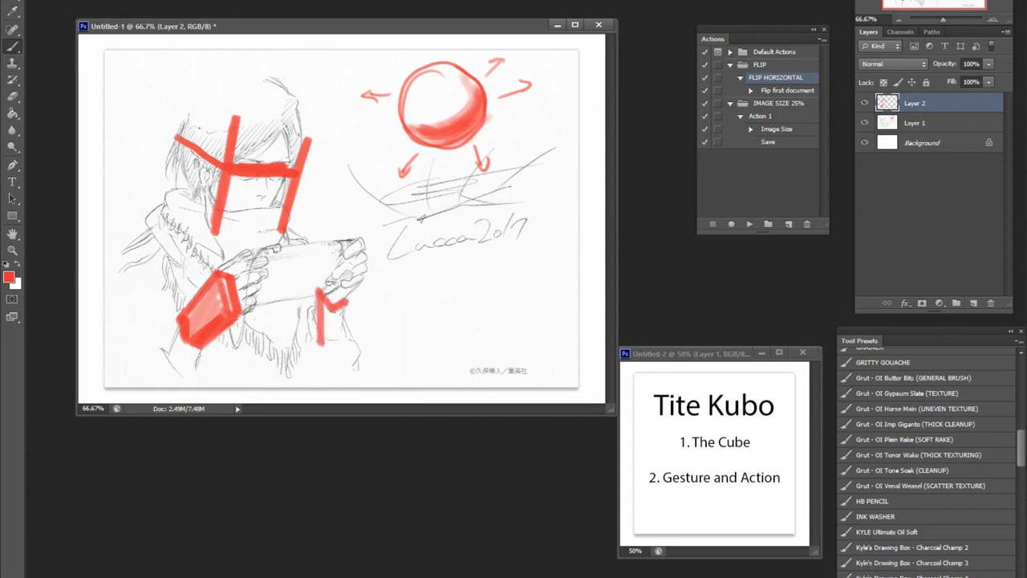
# - Finish the red box on the right sleeve and fade Layer 2 to about 35%
pyautogui.moveTo(321, 301); pyautogui.dragTo(345, 373)
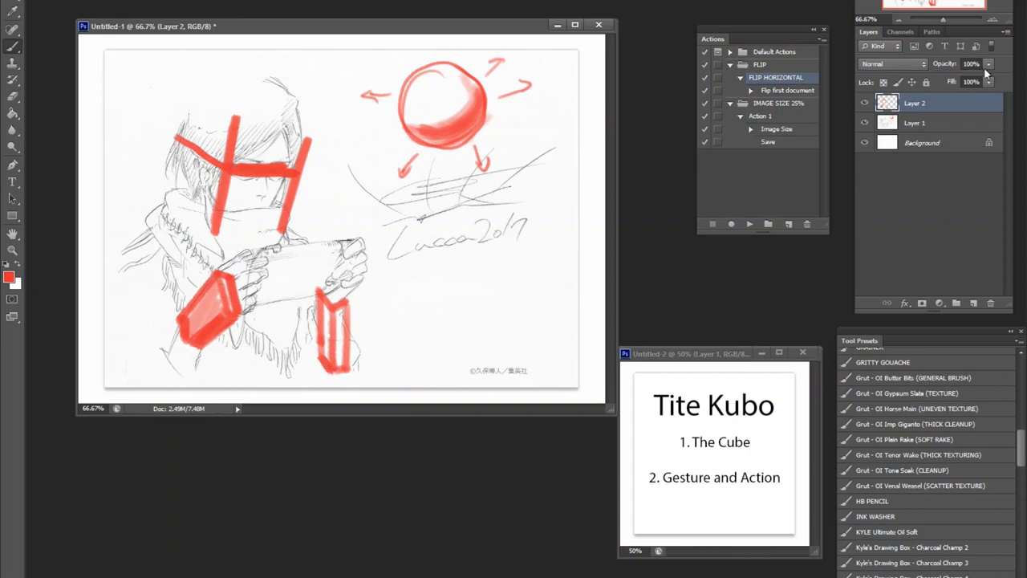
pyautogui.moveTo(987, 72); pyautogui.dragTo(947, 80)
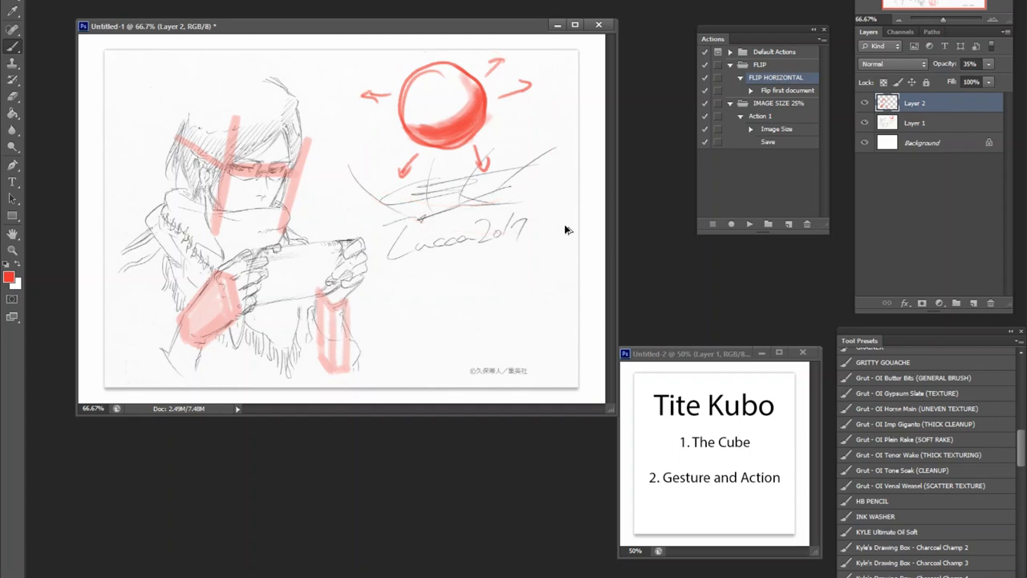
pyautogui.moveTo(566, 227)
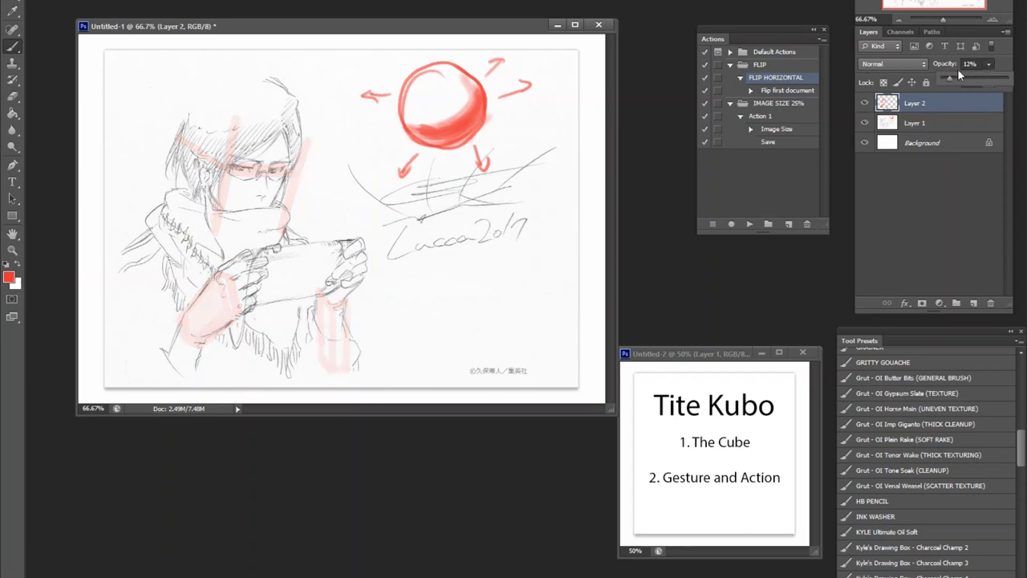
# - Switch to blue on new Layer 3 and trace the right box's top and vertical edges
pyautogui.click(9, 279)
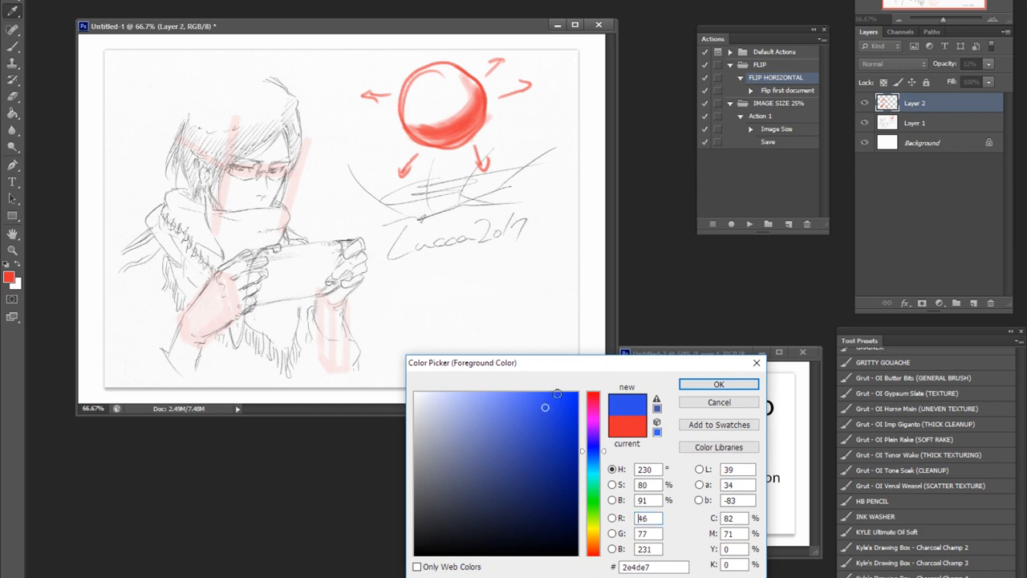
pyautogui.click(718, 384)
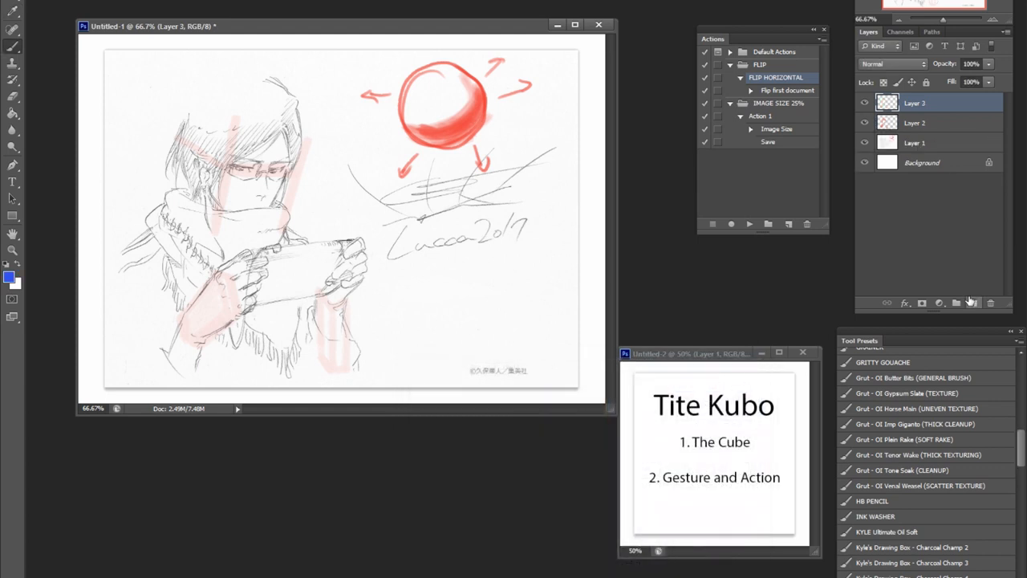
pyautogui.moveTo(956, 302)
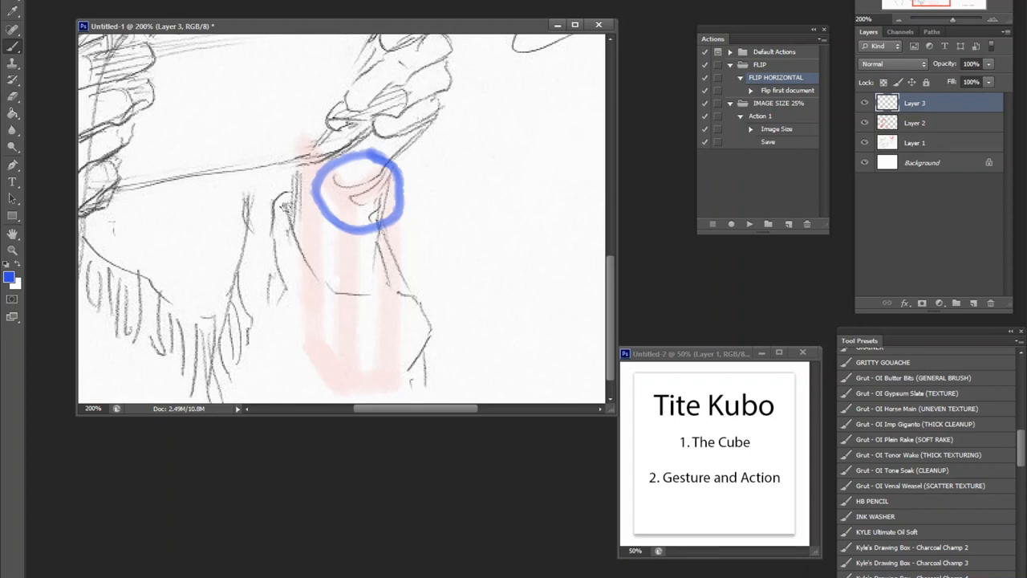
pyautogui.moveTo(285, 208); pyautogui.dragTo(409, 295)
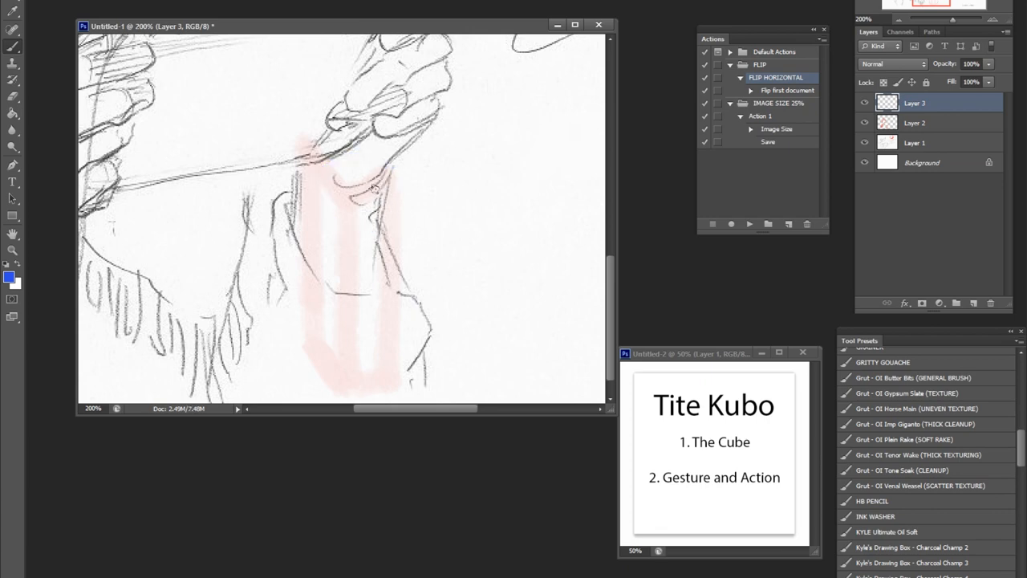
pyautogui.moveTo(341, 192); pyautogui.dragTo(385, 184)
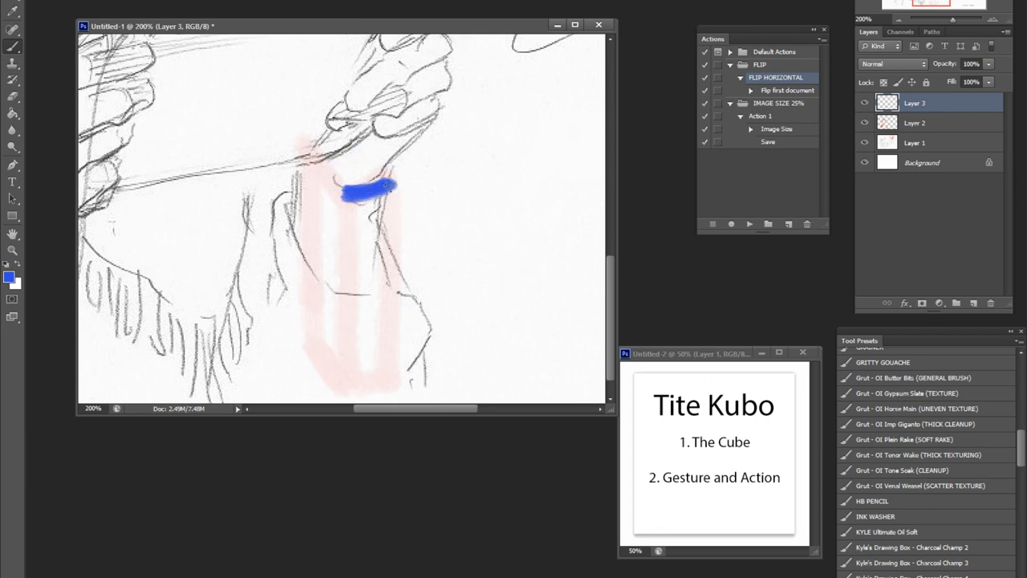
pyautogui.moveTo(353, 189); pyautogui.dragTo(351, 361)
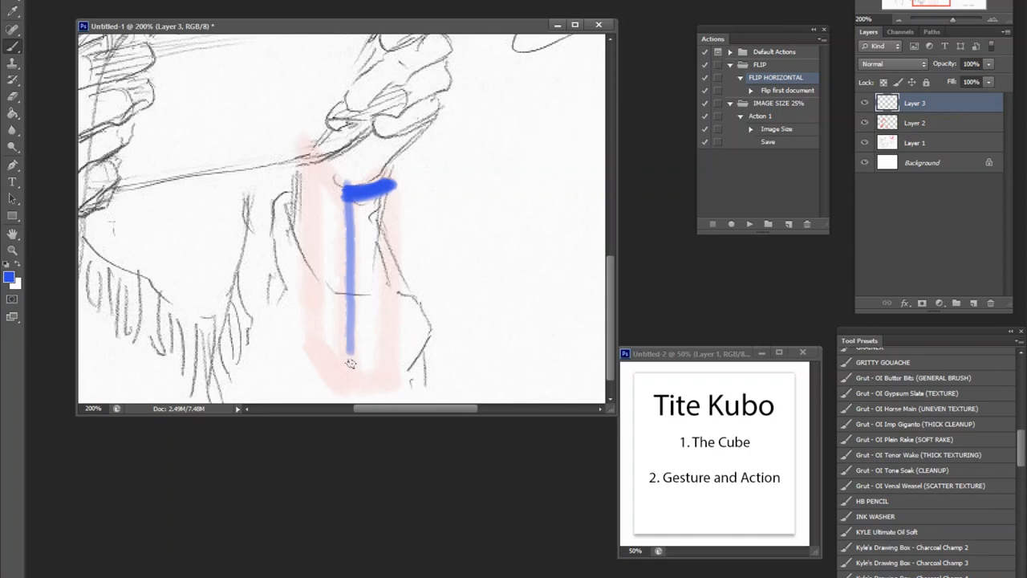
pyautogui.moveTo(390, 185); pyautogui.dragTo(390, 385)
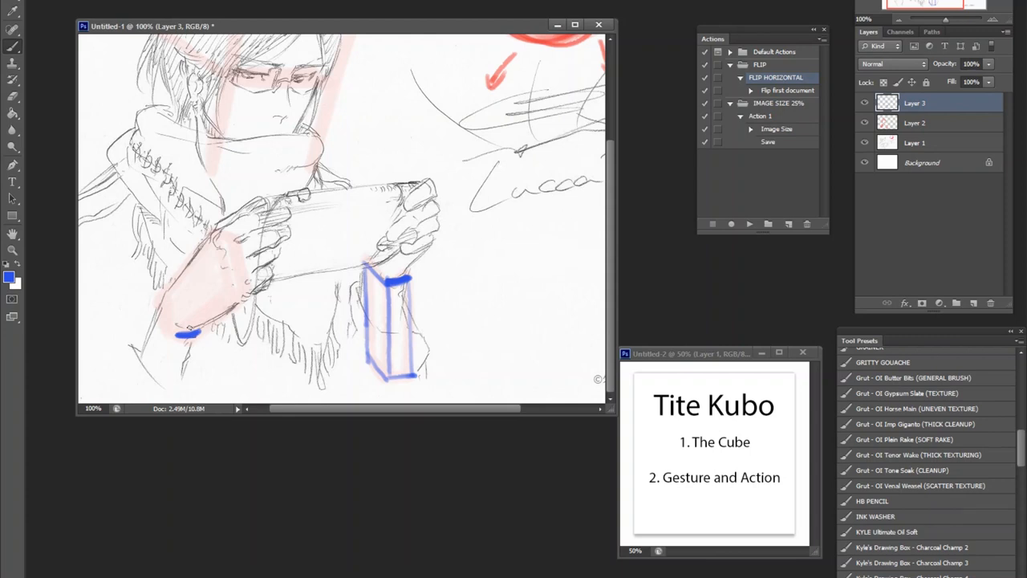
# - Draw a blue circle around the short mark at the left wrist
pyautogui.moveTo(176, 337); pyautogui.dragTo(192, 329)
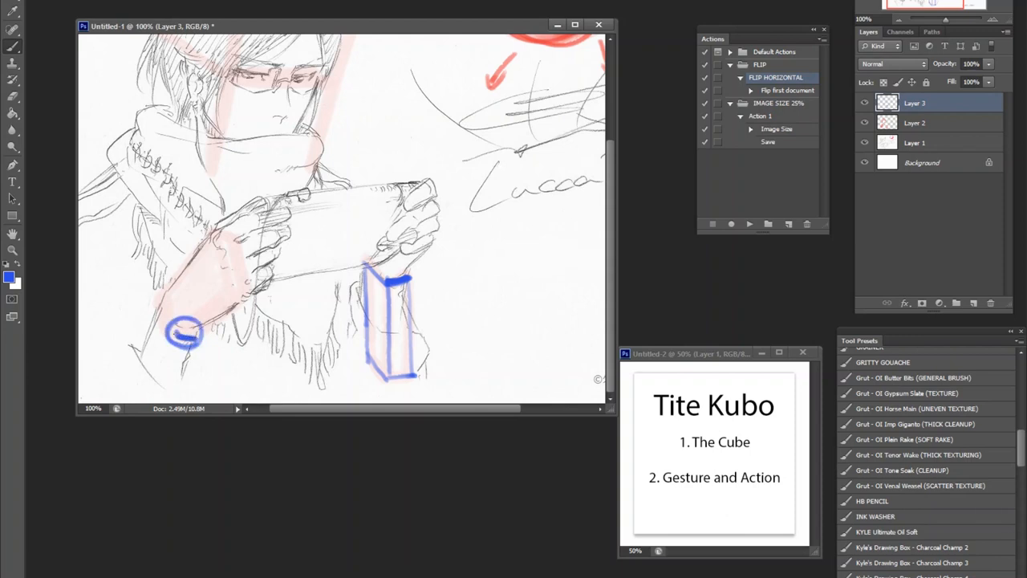
pyautogui.moveTo(185, 333); pyautogui.dragTo(165, 385)
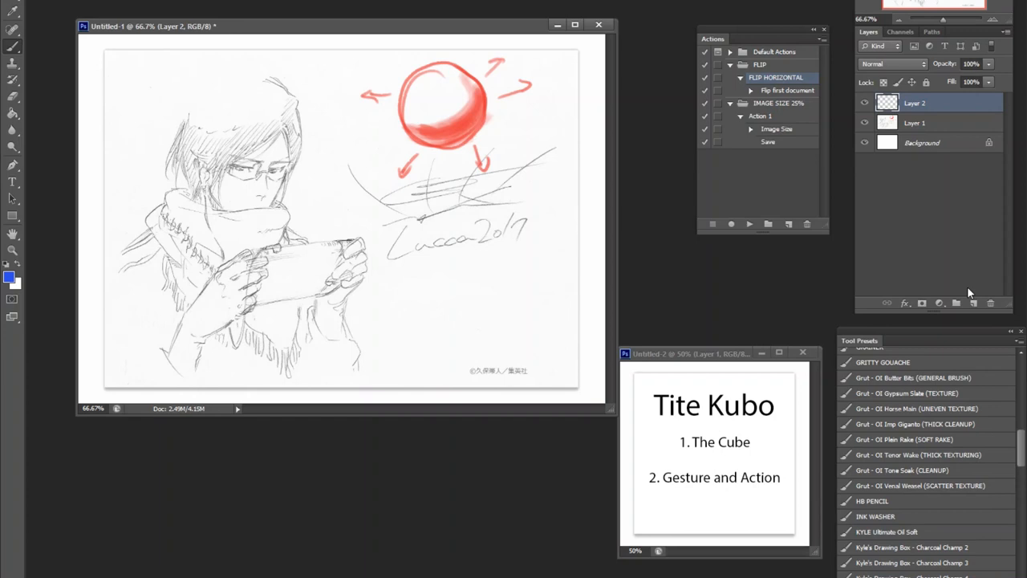
# - Delete Layer 3, restore Layer 2 to 100% opacity, and hide the red cube strokes
pyautogui.moveTo(233, 60); pyautogui.dragTo(269, 56)
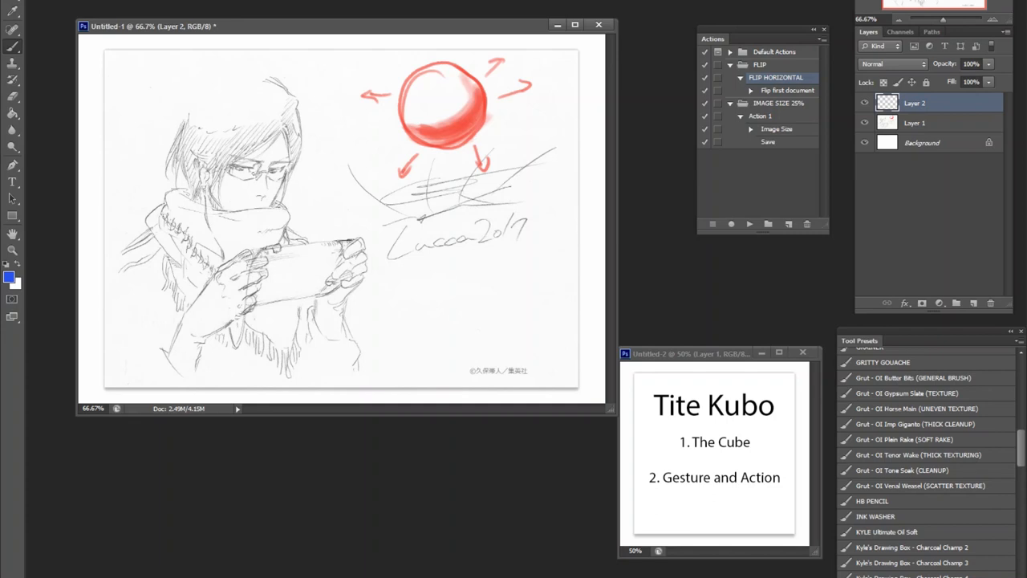
pyautogui.moveTo(253, 175); pyautogui.dragTo(309, 233)
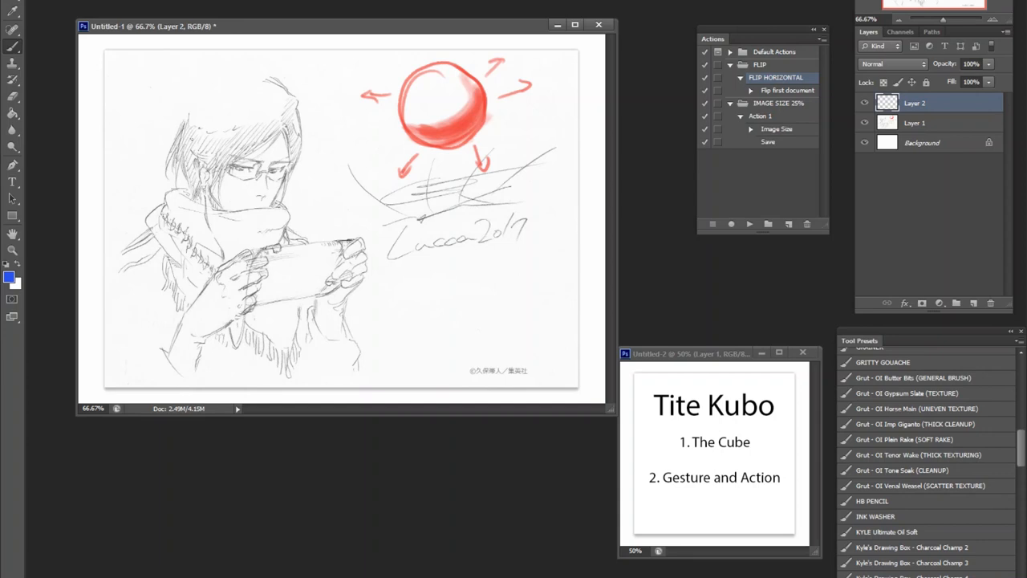
# - Try and undo blue strokes across the eyes and back, then keep an eye-to-hands line
pyautogui.moveTo(178, 138); pyautogui.dragTo(233, 166)
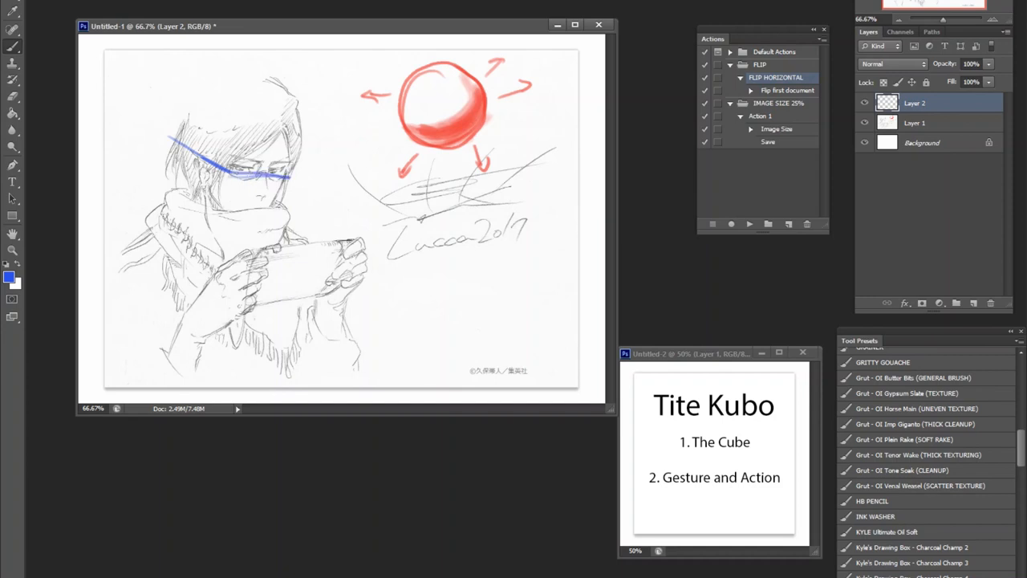
pyautogui.moveTo(269, 119); pyautogui.dragTo(257, 237)
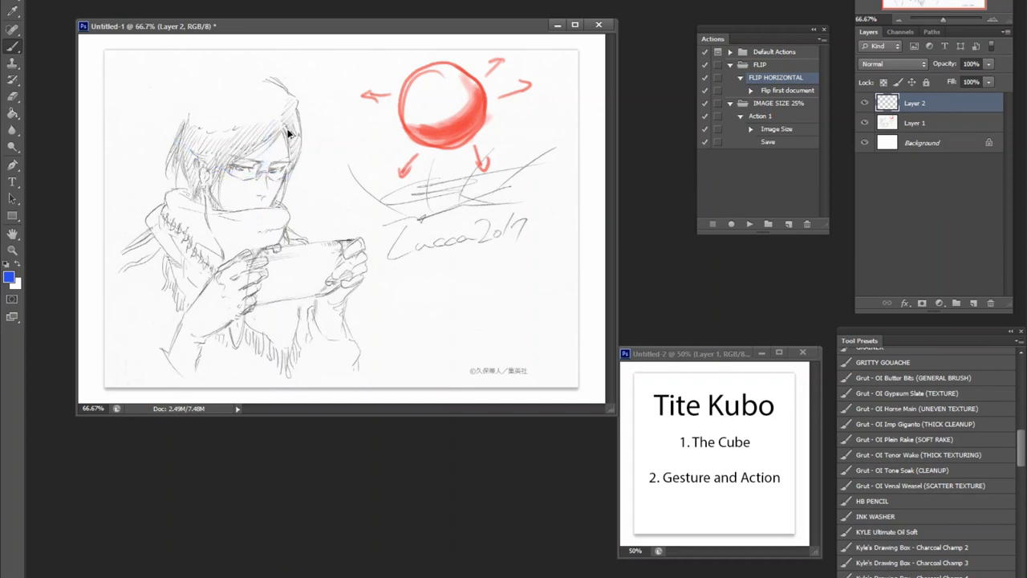
pyautogui.moveTo(233, 149); pyautogui.dragTo(140, 369)
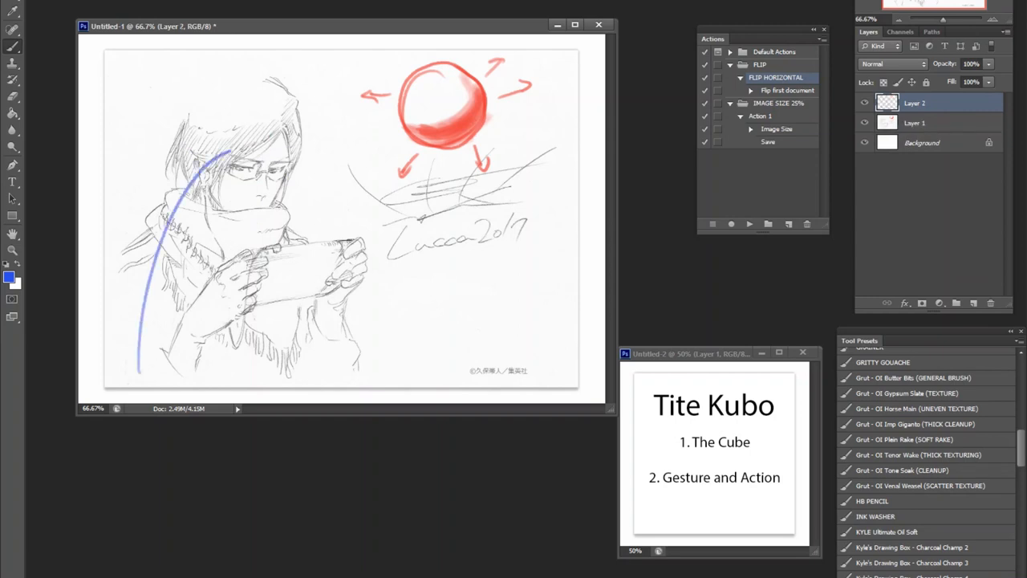
pyautogui.moveTo(236, 151); pyautogui.dragTo(278, 261)
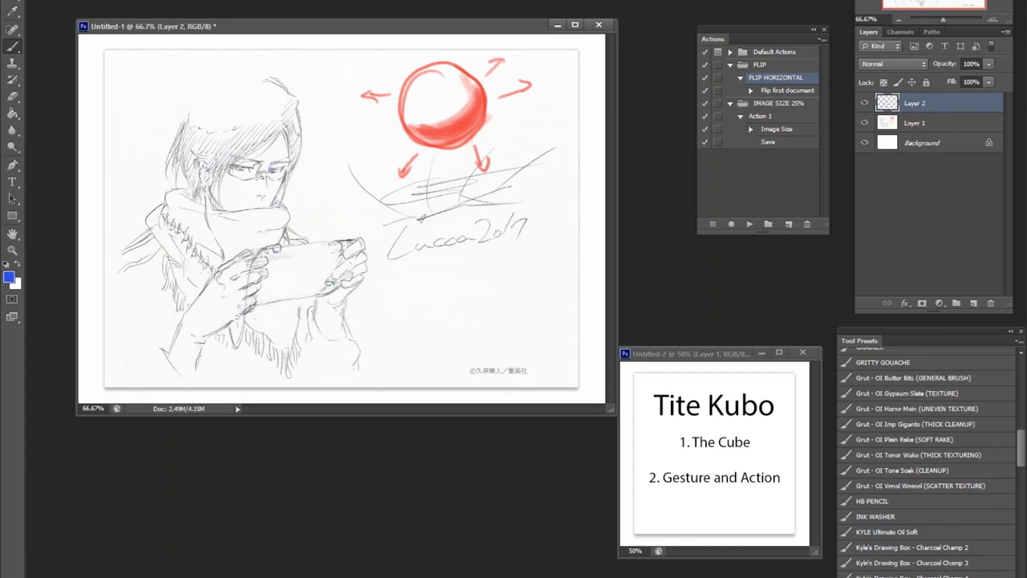
pyautogui.moveTo(260, 176); pyautogui.dragTo(301, 233)
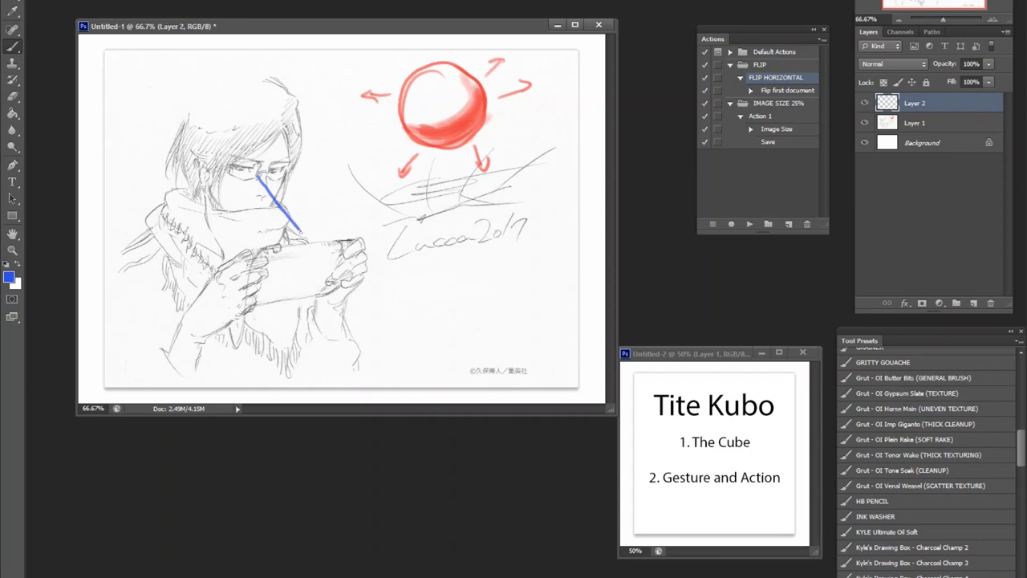